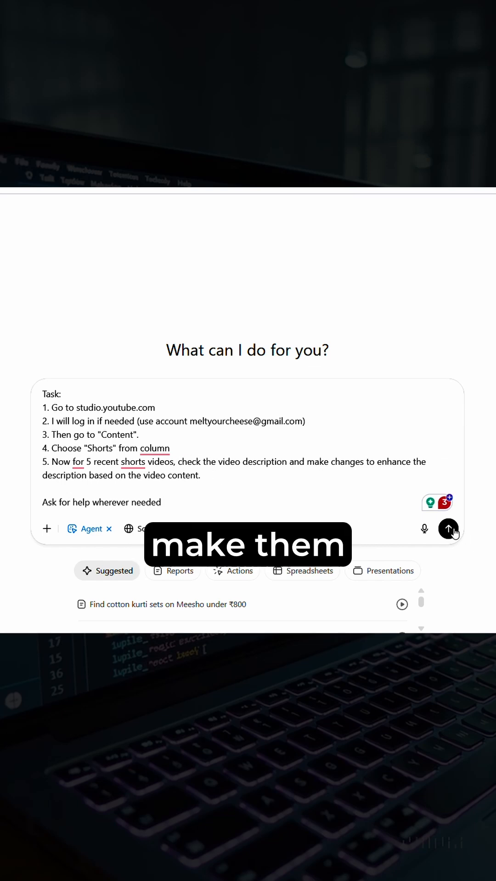
# Submit the task of improving five recent Shorts descriptions so the agent starts in YouTube Studio
pyautogui.click(447, 529)
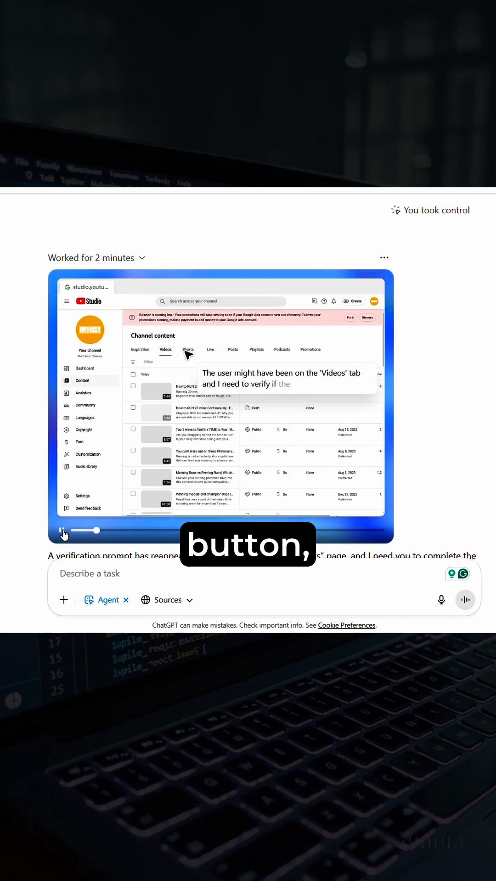
# Let the agent switch the Channel content list from Videos to Shorts
pyautogui.click(187, 348)
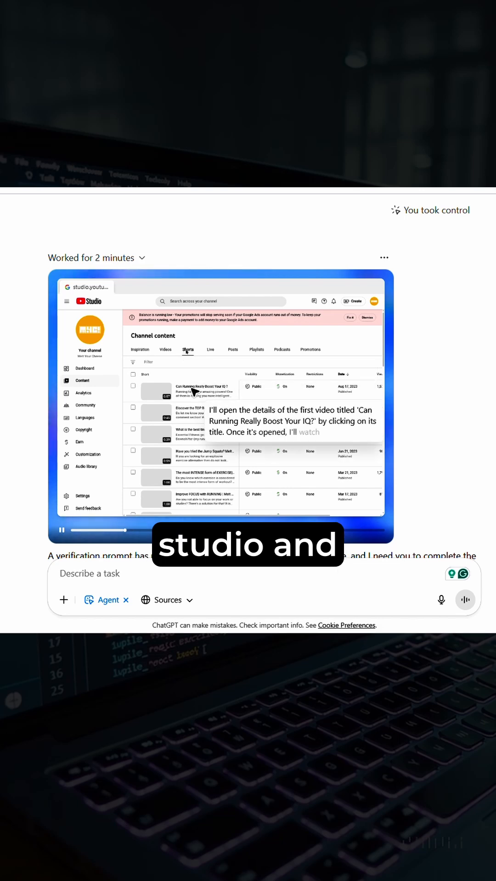
pyautogui.click(198, 387)
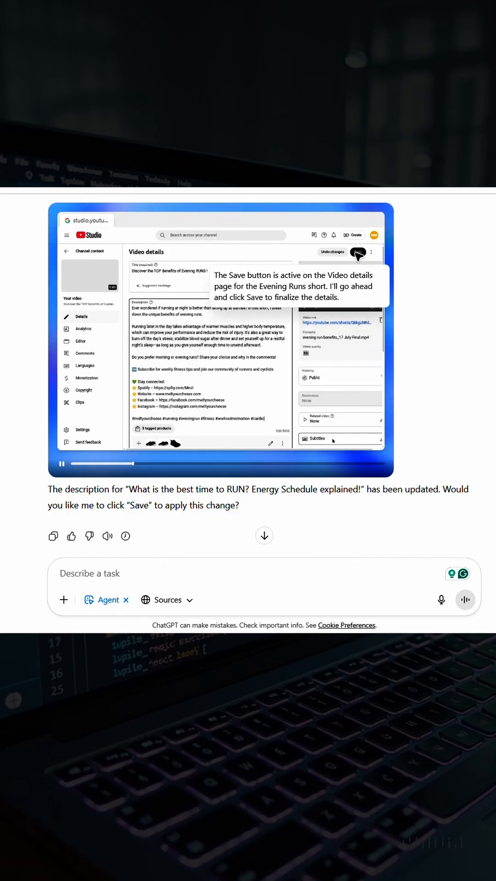
# Let the agent save the rewritten evening-runs Short description on the Video details page
pyautogui.click(359, 251)
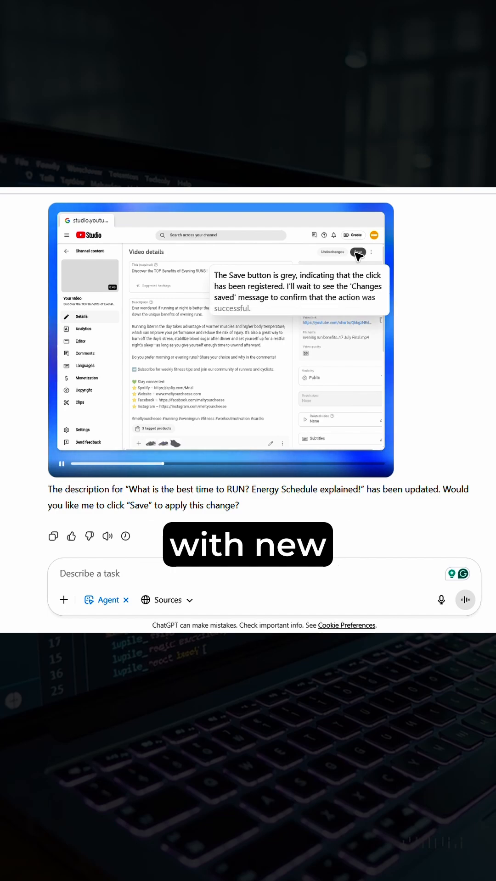